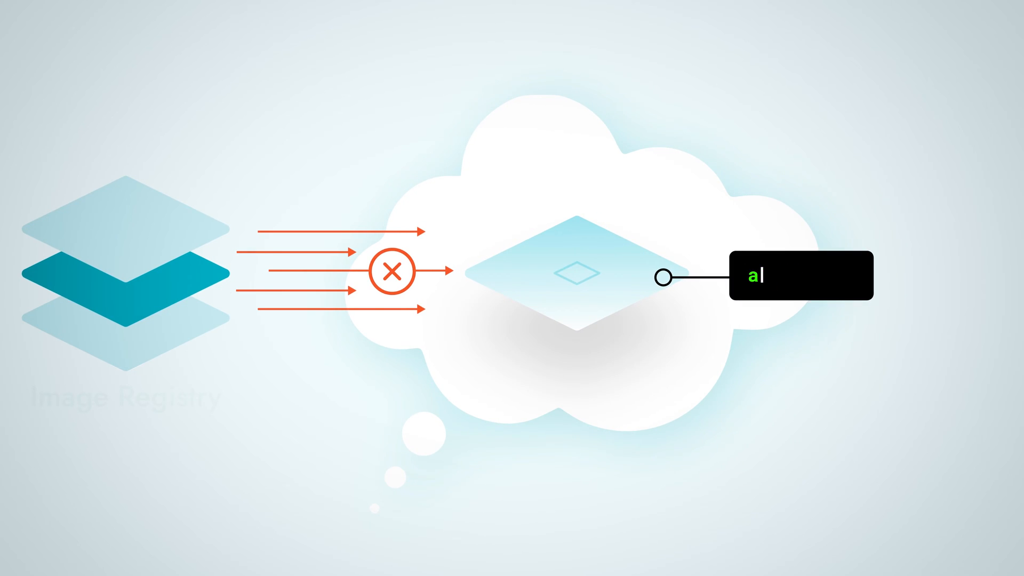
text(lpine)
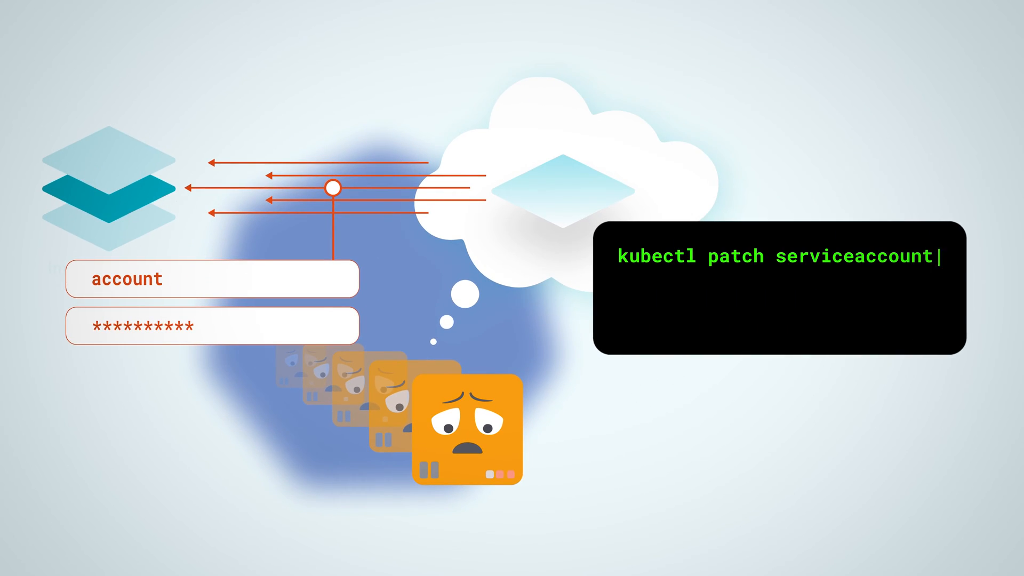
text(default -p '{"imagePullSecrets": [{"name)
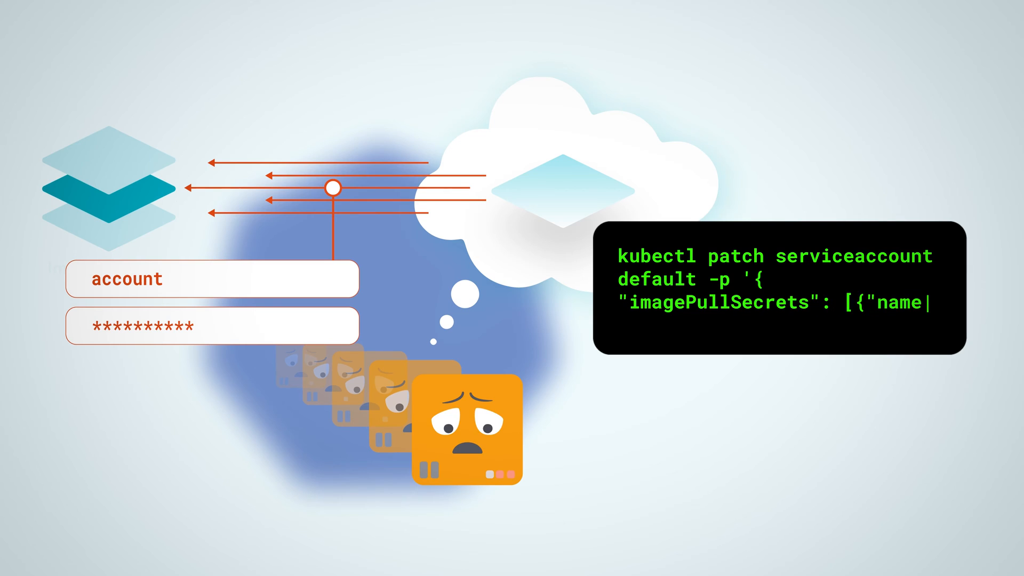